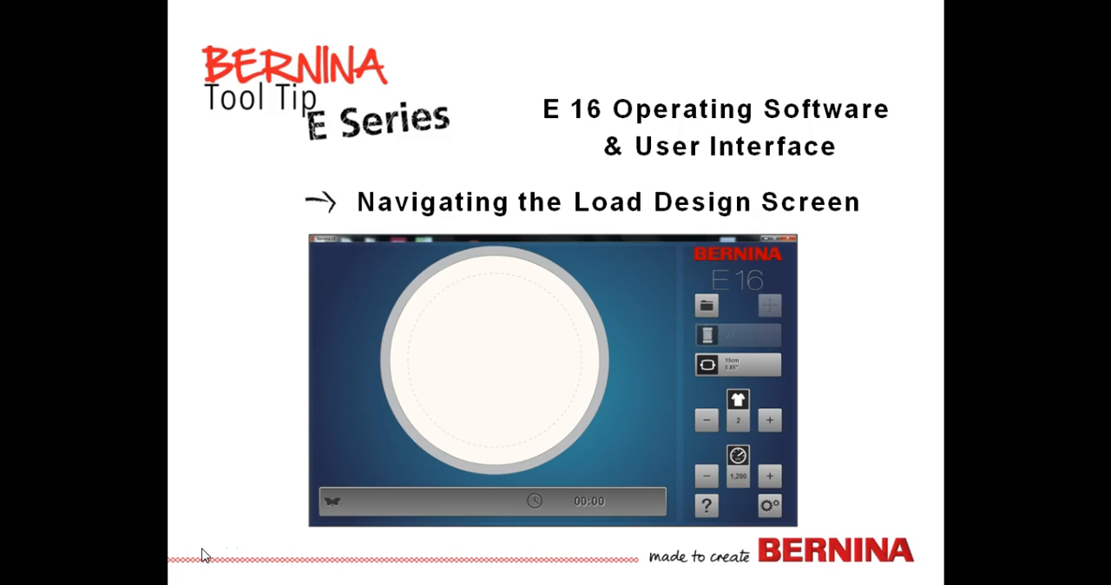
Open the Load Design browser and go up to the Computer view listing C:, Desktop and G:
{"action": "left_click", "coordinate": [199, 550]}
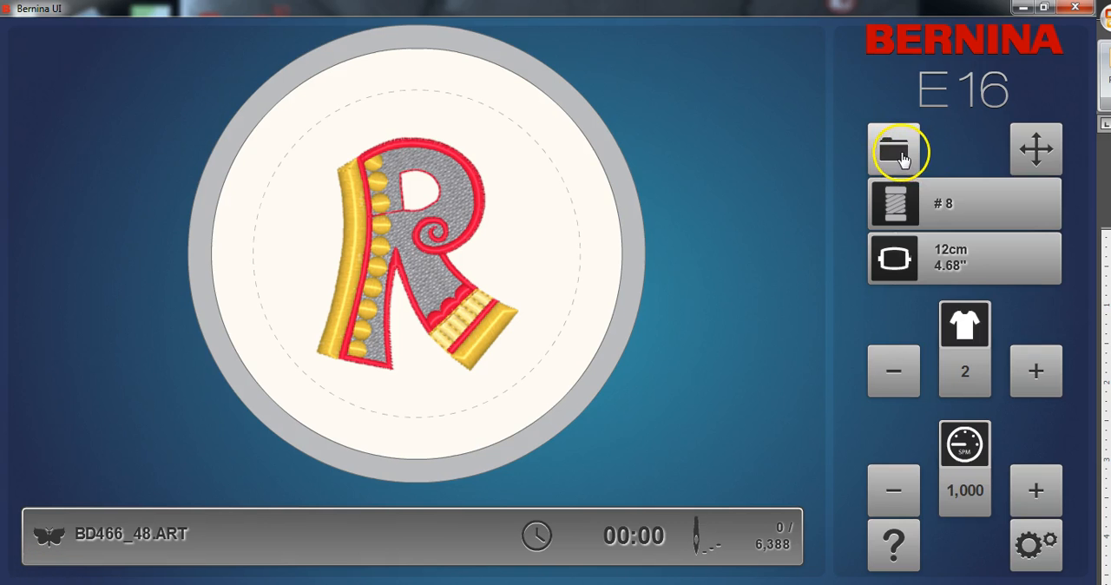
{"action": "left_click", "coordinate": [893, 150]}
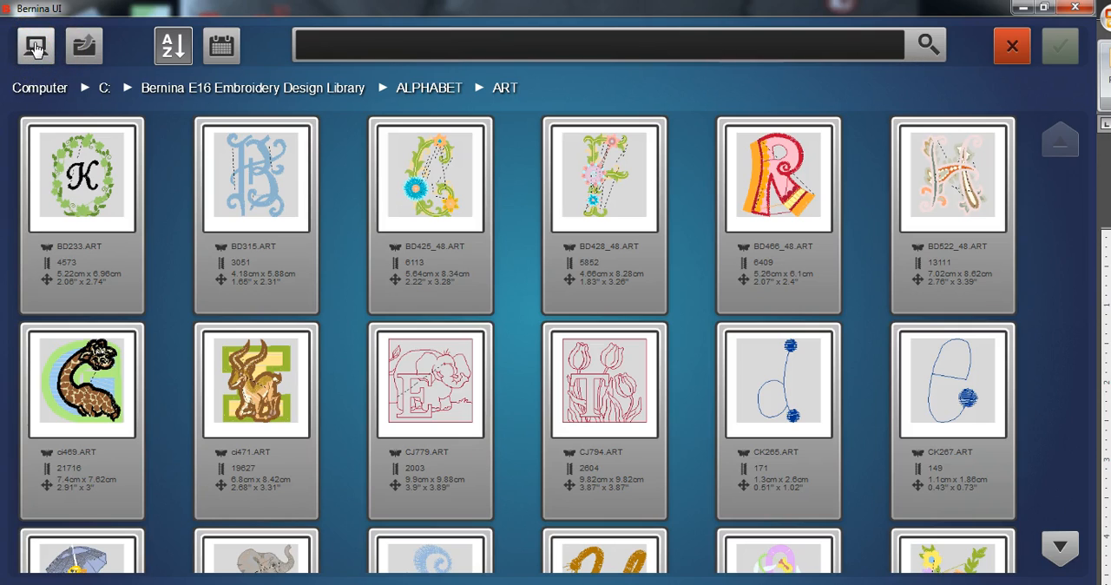
{"action": "left_click", "coordinate": [34, 45]}
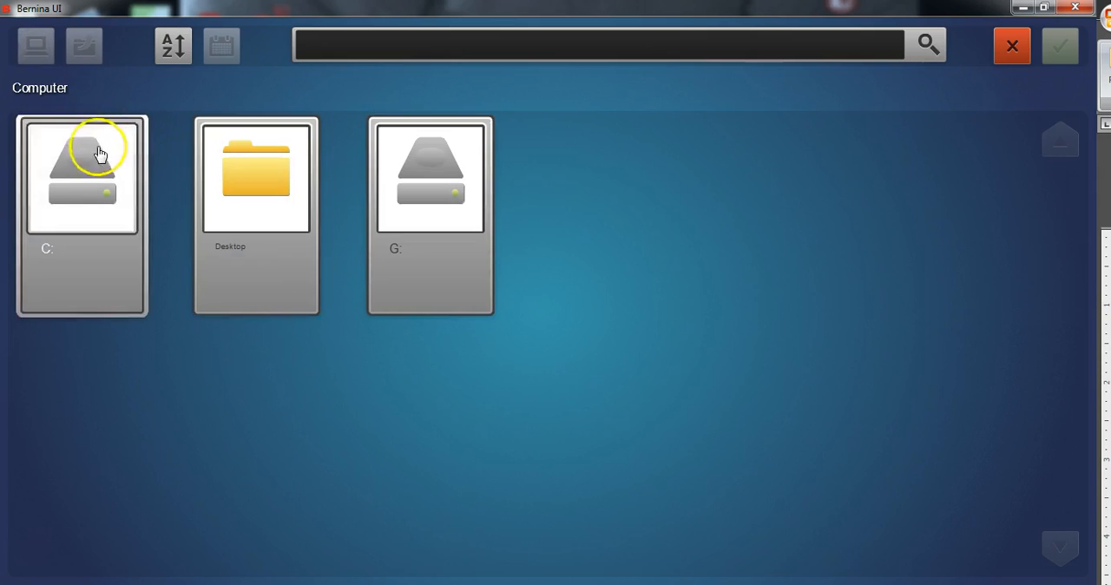
{"action": "mouse_move", "coordinate": [54, 144]}
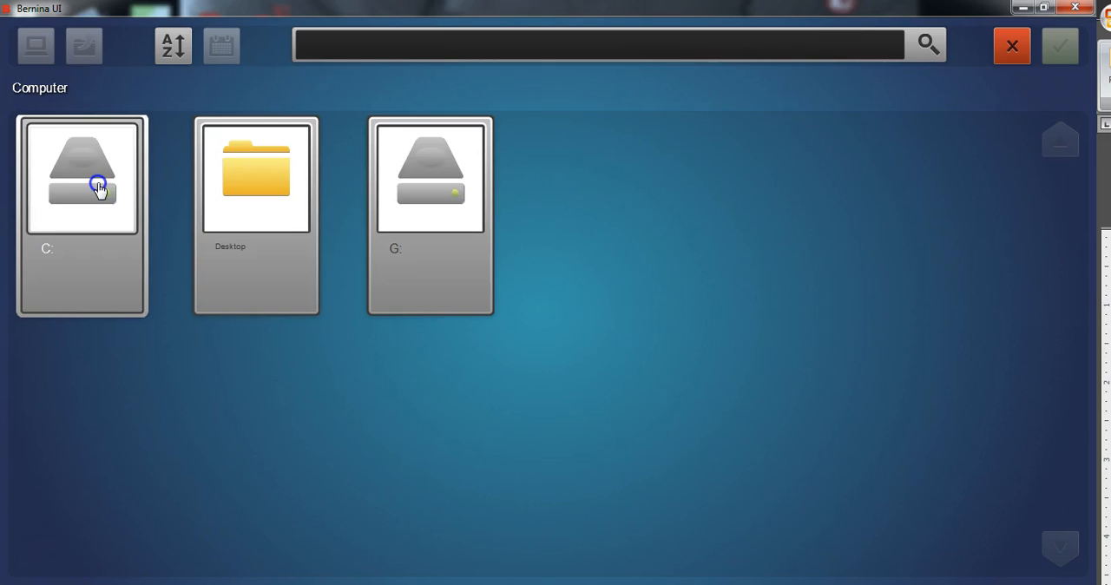
Open drive C: and its Bernina E16 Embroidery Design Library, showing ALPHABET, ANIMALS and FLORAL
{"action": "double_click", "coordinate": [82, 178]}
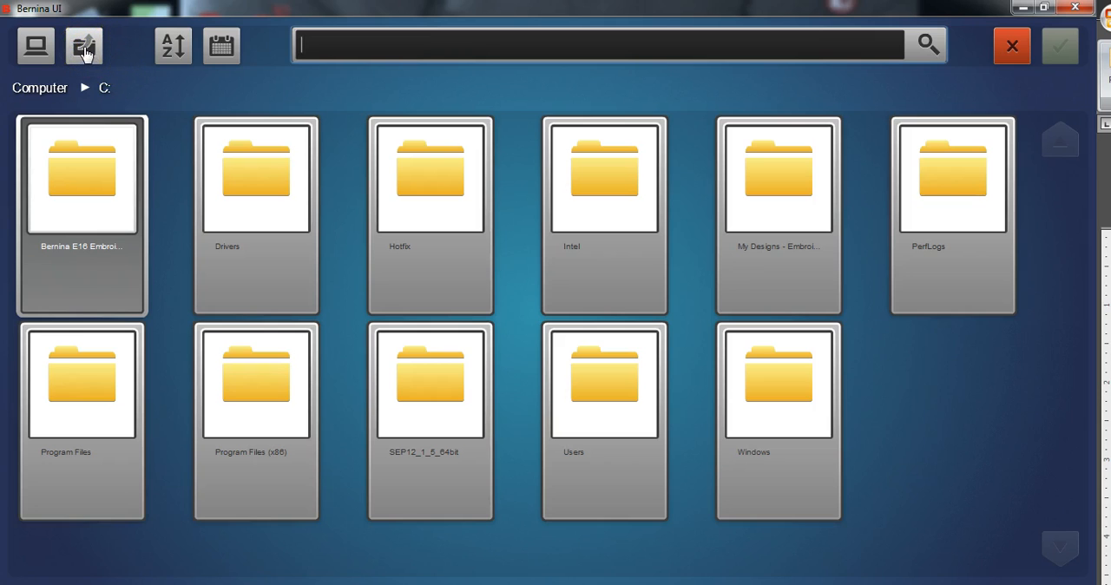
{"action": "left_click", "coordinate": [83, 46]}
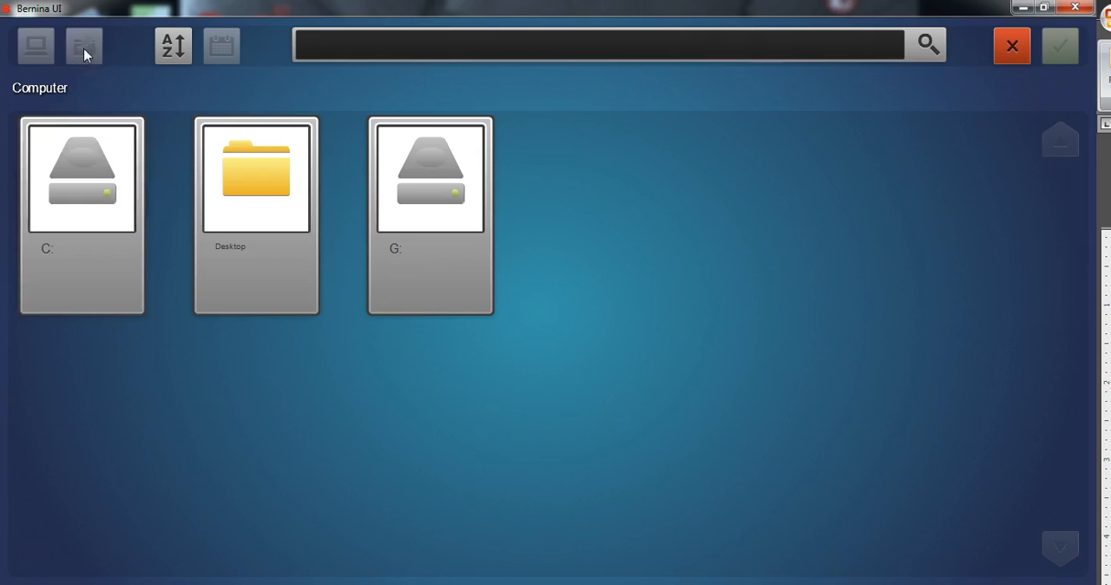
{"action": "mouse_move", "coordinate": [98, 190]}
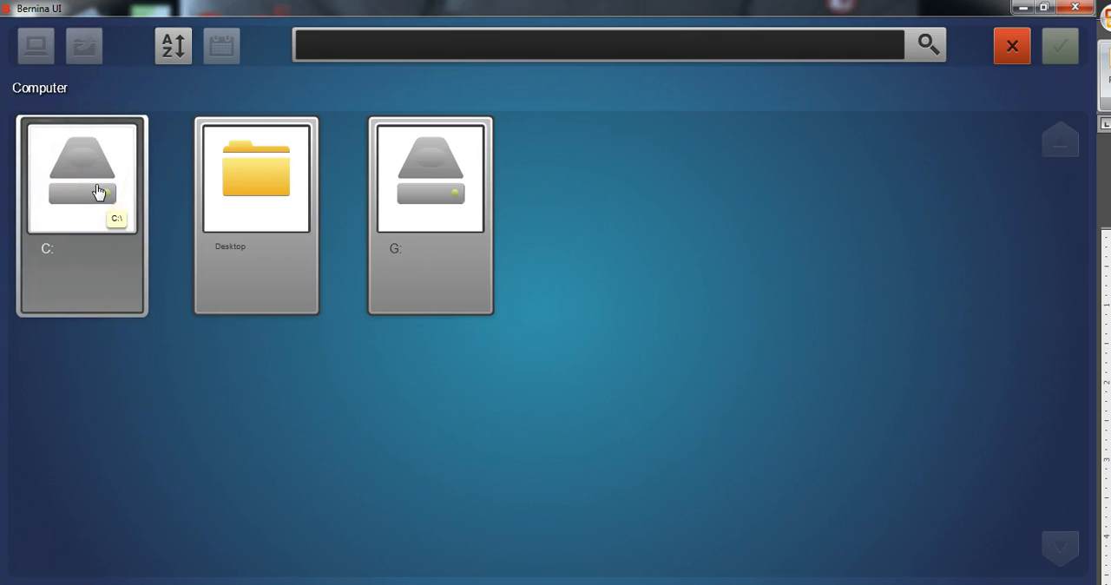
{"action": "double_click", "coordinate": [82, 178]}
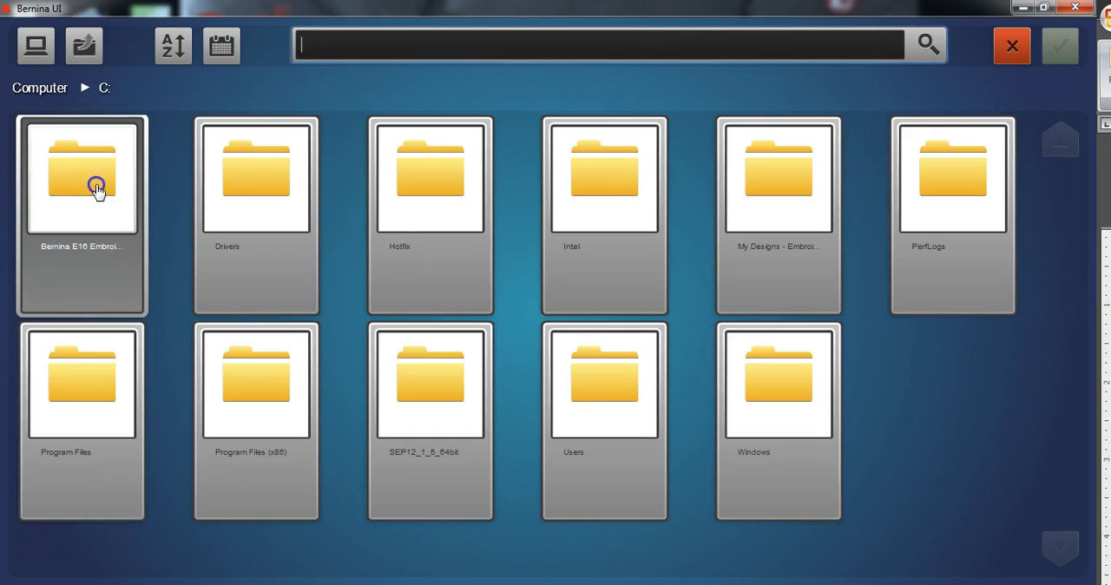
{"action": "double_click", "coordinate": [81, 177]}
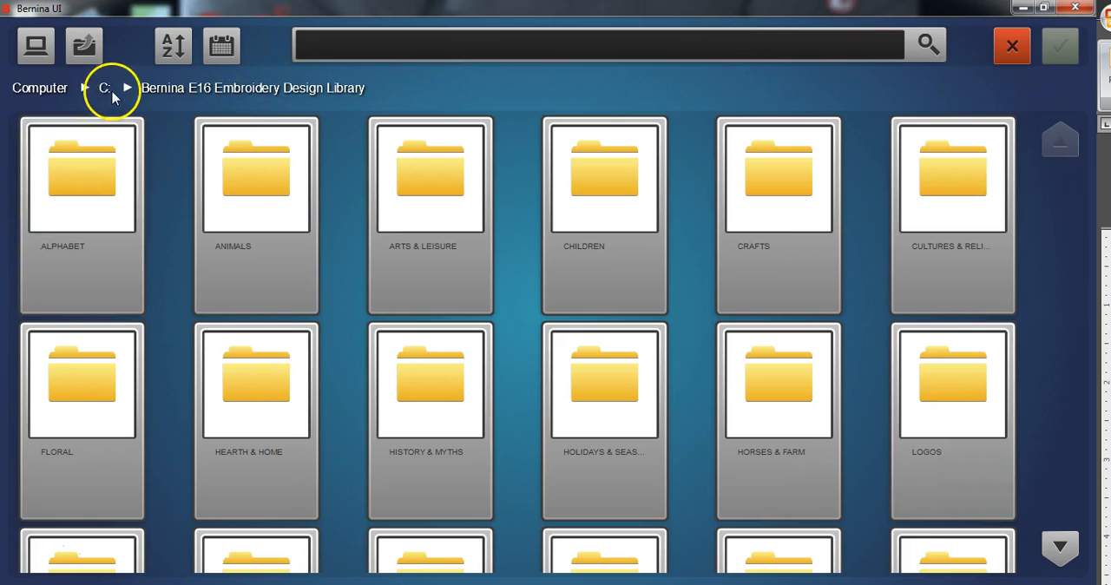
From C:, browse the design library through ALPHABET into the ART letter designs folder
{"action": "left_click", "coordinate": [104, 88]}
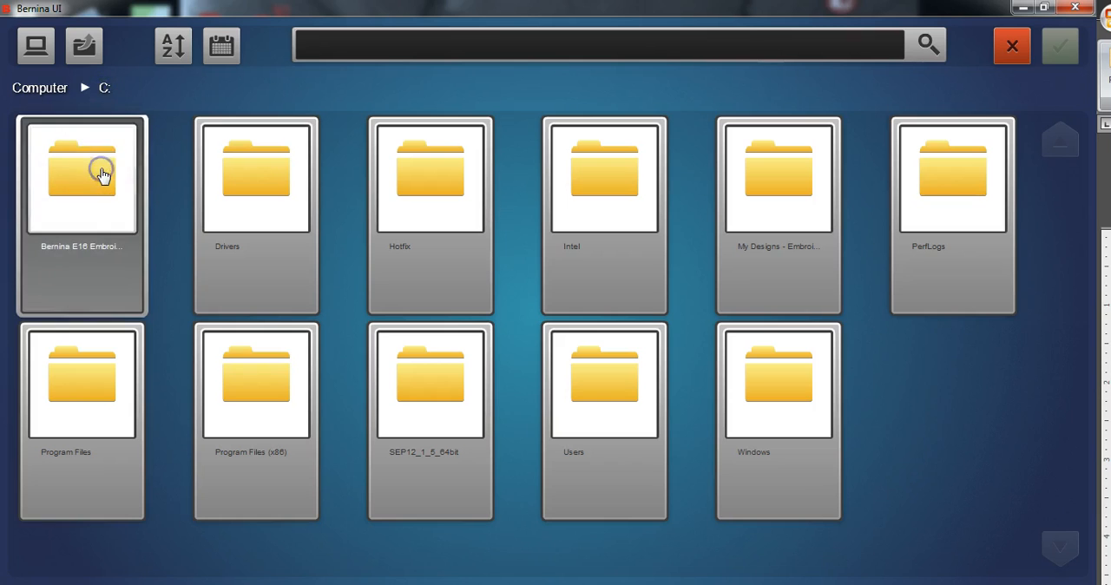
{"action": "double_click", "coordinate": [82, 178]}
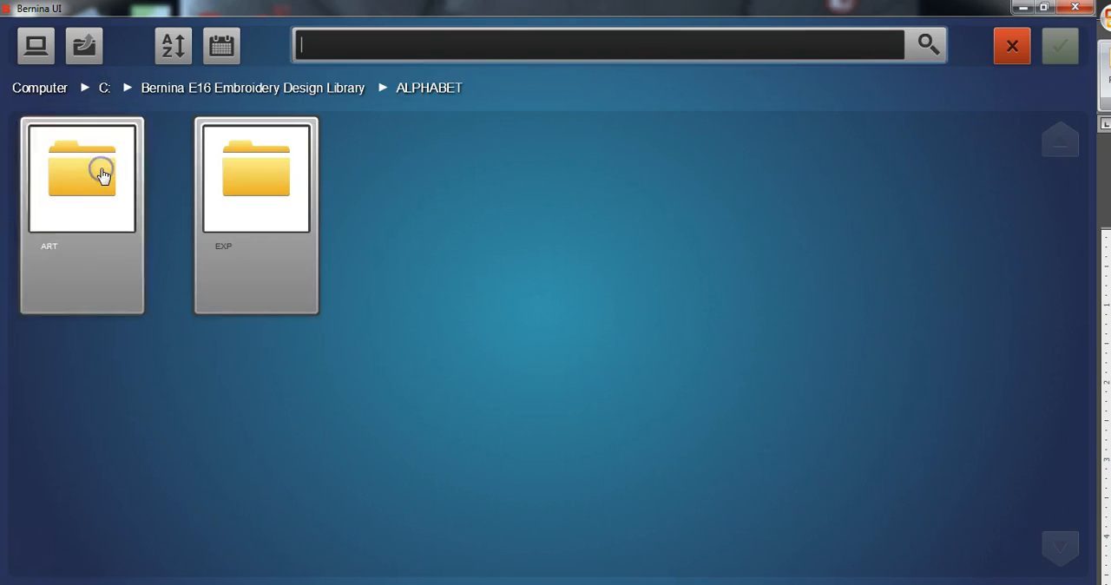
{"action": "left_click", "coordinate": [81, 177]}
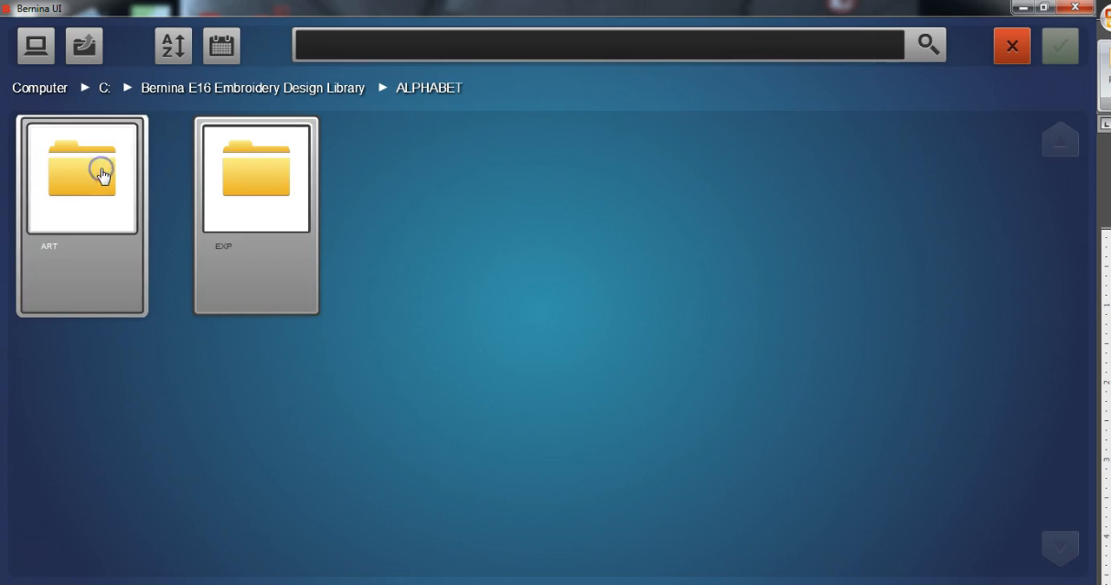
{"action": "double_click", "coordinate": [82, 178]}
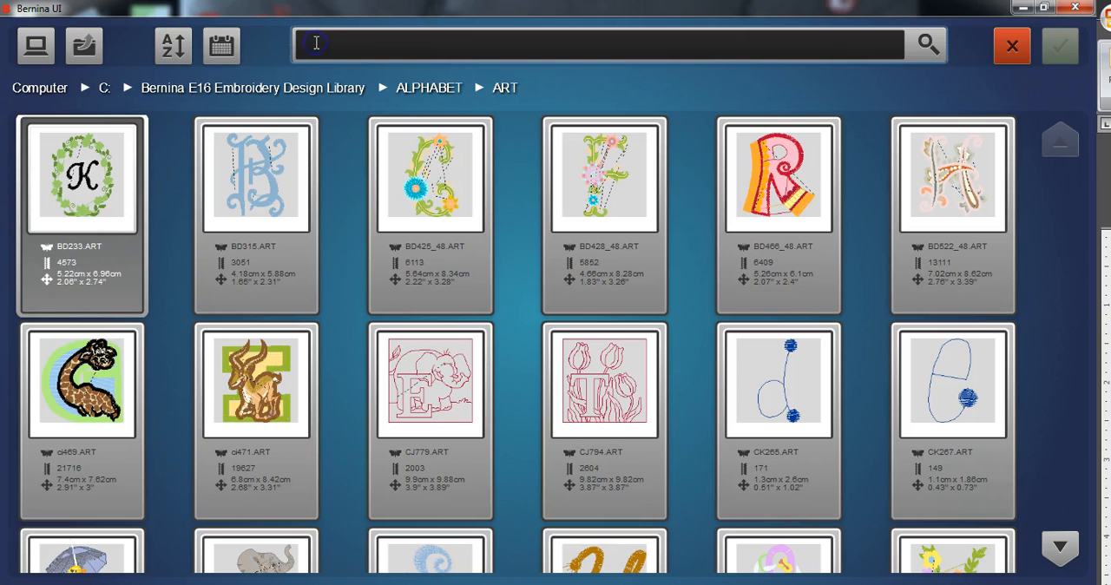
{"action": "type", "text": "lj202"}
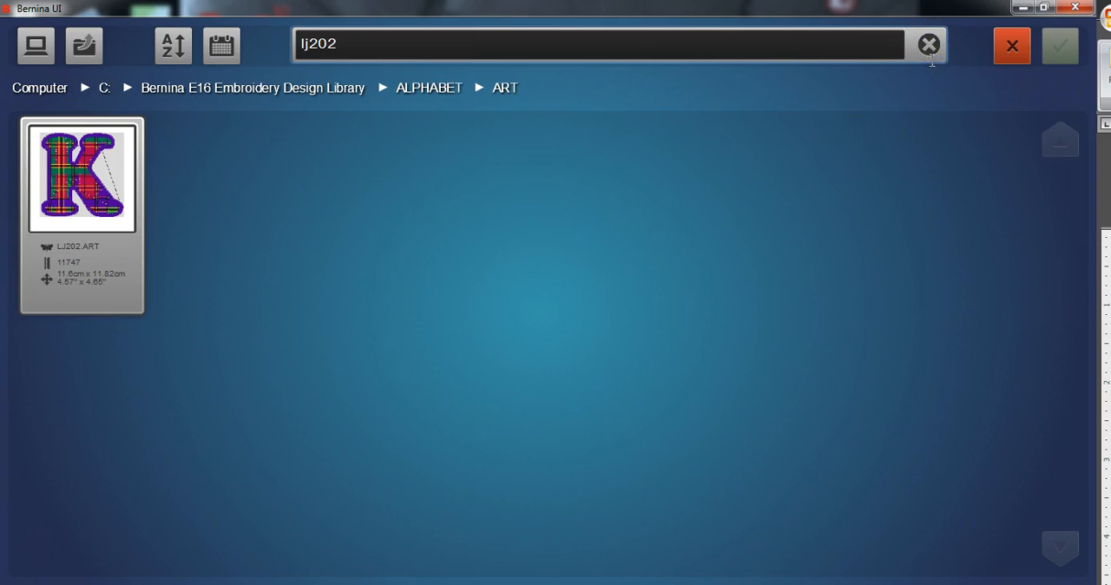
{"action": "mouse_move", "coordinate": [938, 54]}
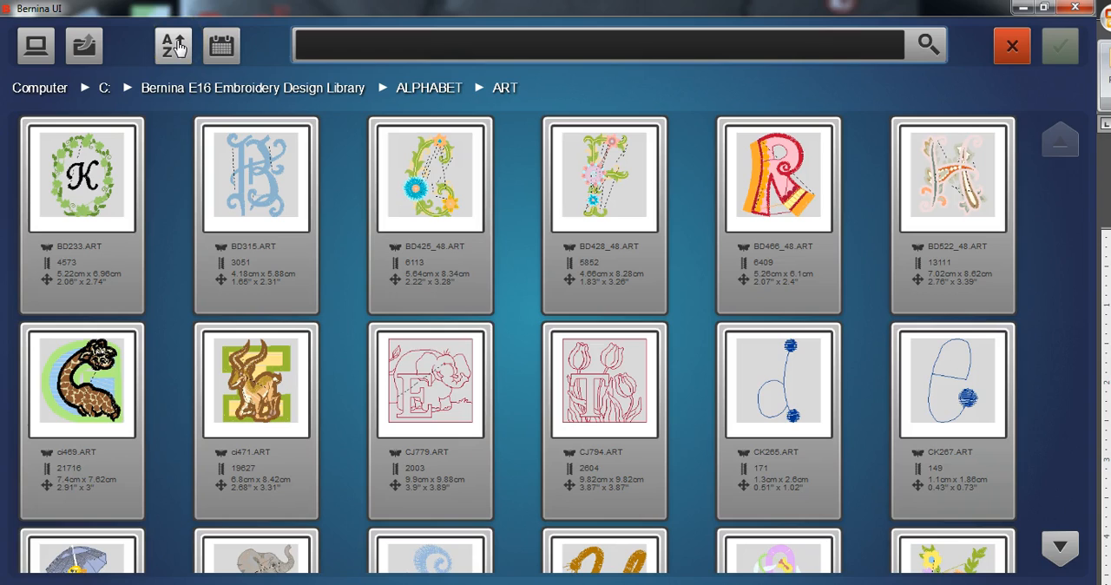
{"action": "mouse_move", "coordinate": [173, 46]}
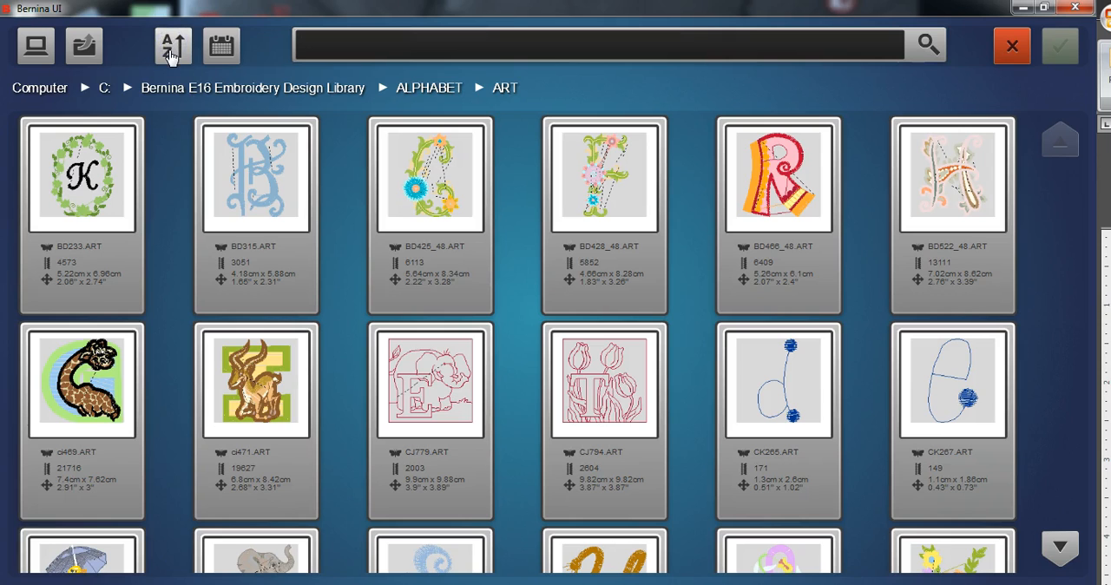
Try date sorting, then sort ART designs by name descending, starting with Wo479.ART
{"action": "left_click", "coordinate": [172, 46]}
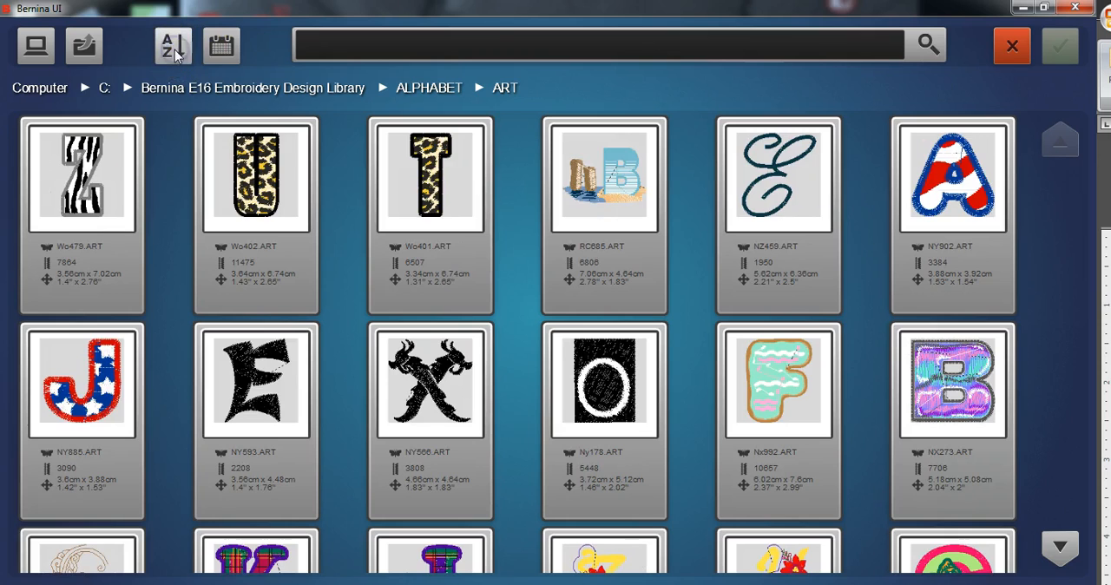
{"action": "left_click", "coordinate": [221, 46]}
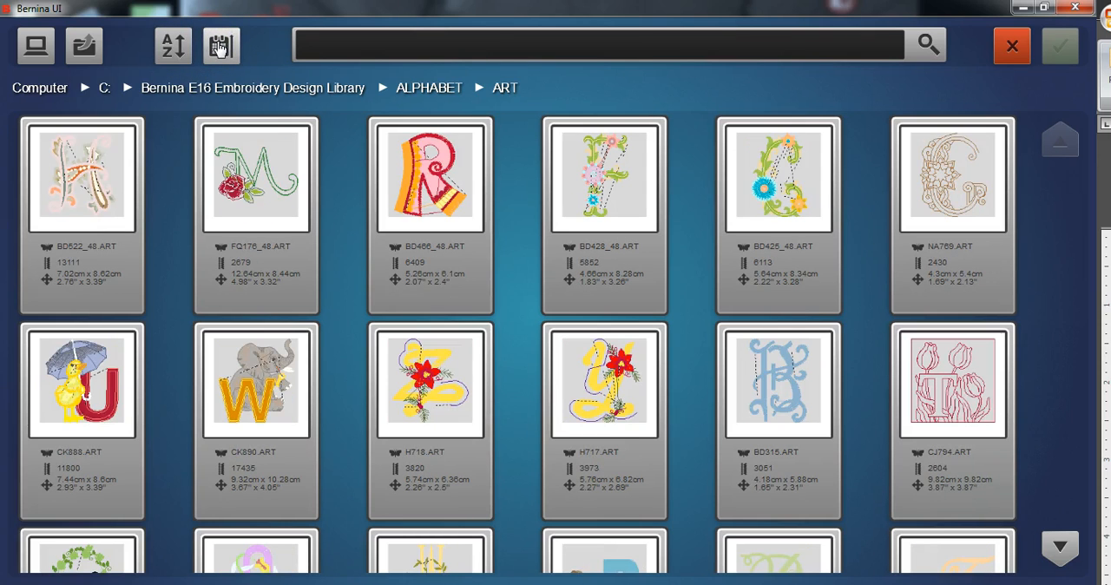
{"action": "left_click", "coordinate": [221, 46]}
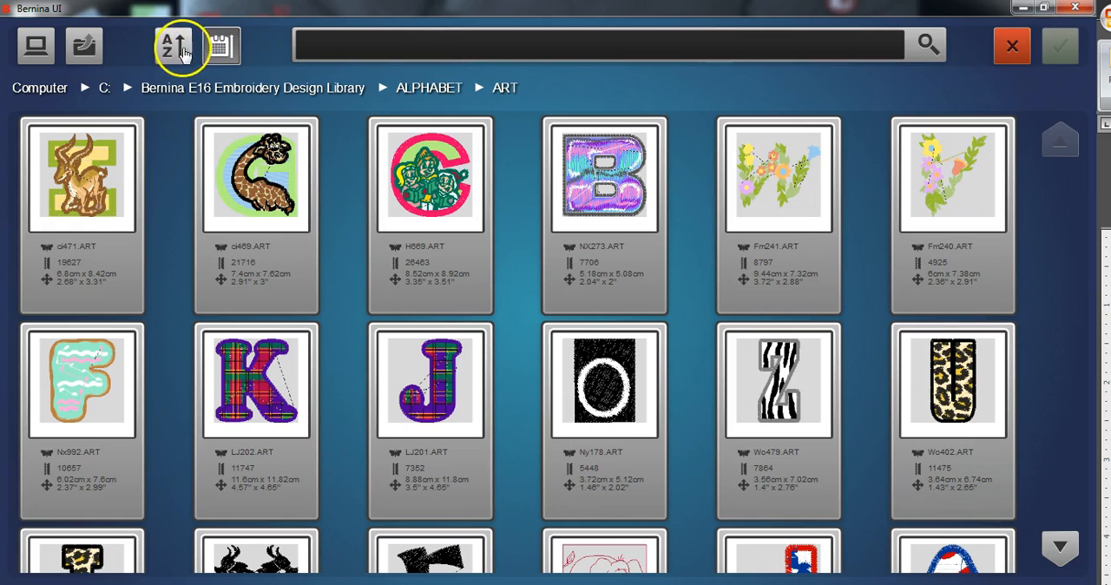
{"action": "left_click", "coordinate": [171, 46]}
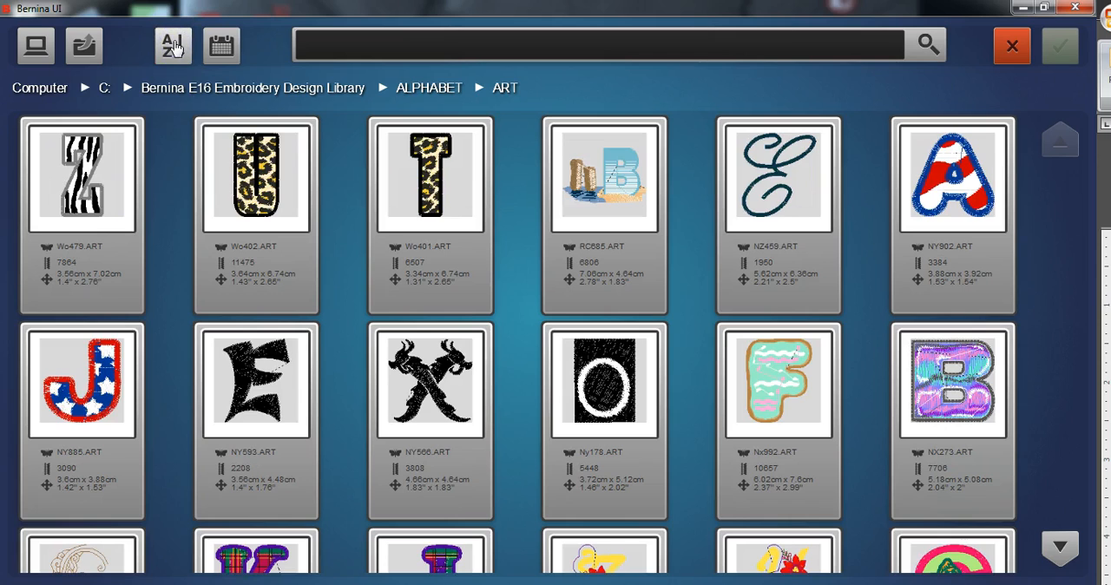